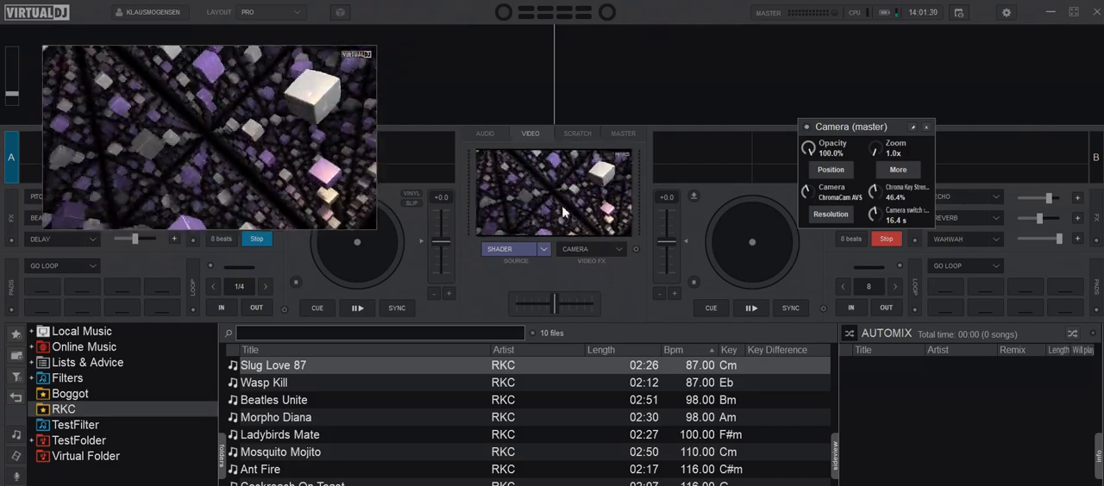
{"action": "mouse_move", "coordinate": [575, 253]}
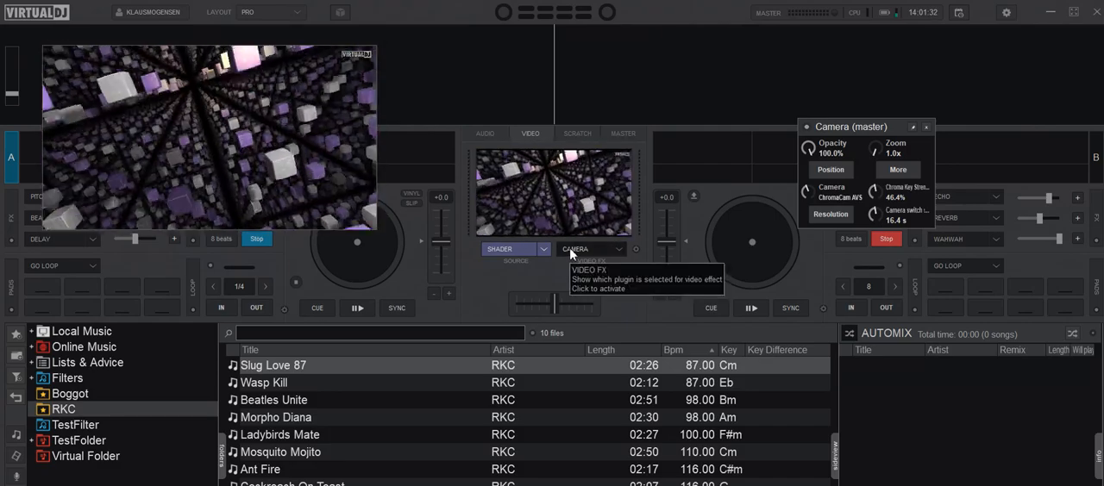
- Switch on the Camera video effect to show the ChromaCam webcam feed over the shader
{"action": "left_click", "coordinate": [592, 249]}
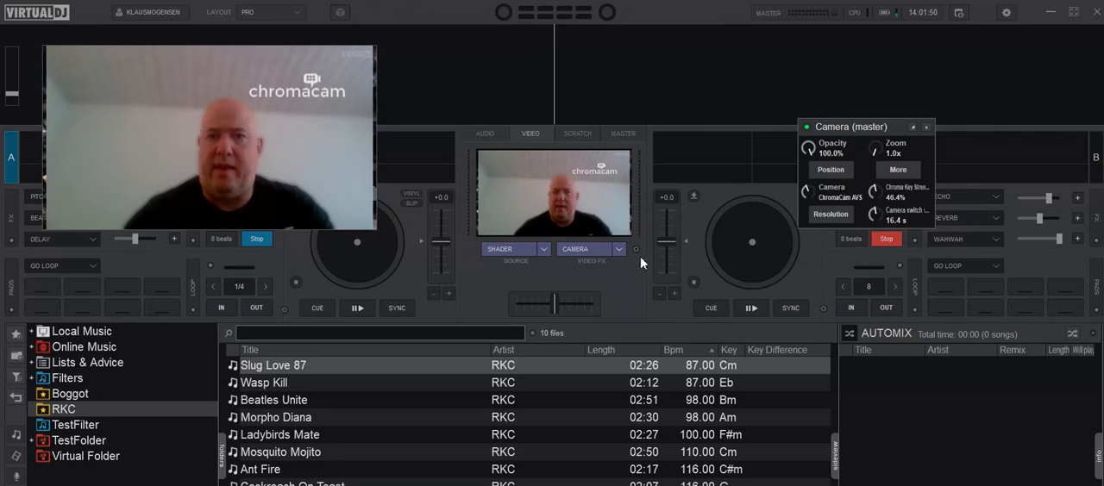
- Set Video Mix to Dual-Source Mixing in the video options, giving a Squares transition
{"action": "left_click", "coordinate": [635, 249]}
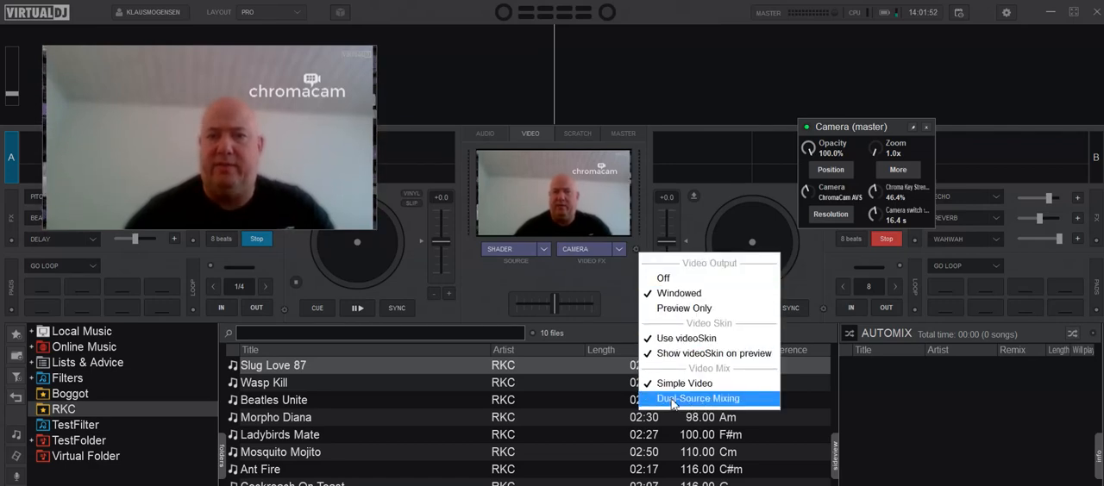
{"action": "left_click", "coordinate": [698, 398]}
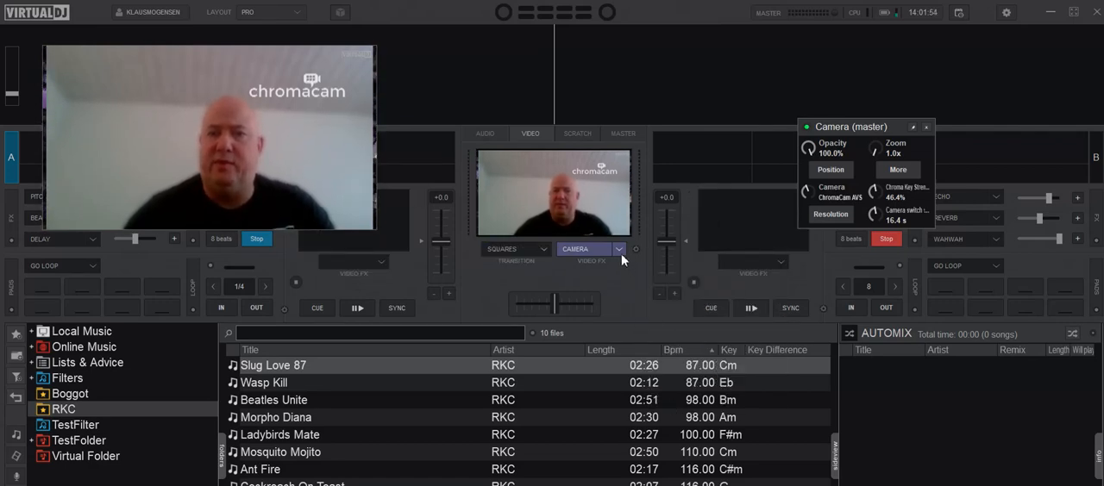
{"action": "left_click", "coordinate": [617, 249]}
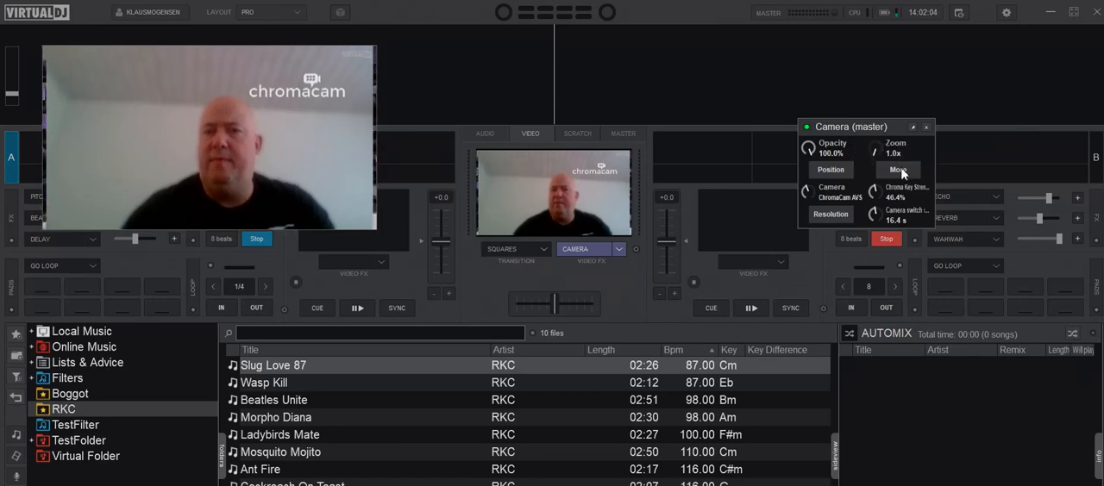
- Chroma-key the grey wall from the Camera settings and tune the Chroma Key knob
{"action": "left_click", "coordinate": [898, 170]}
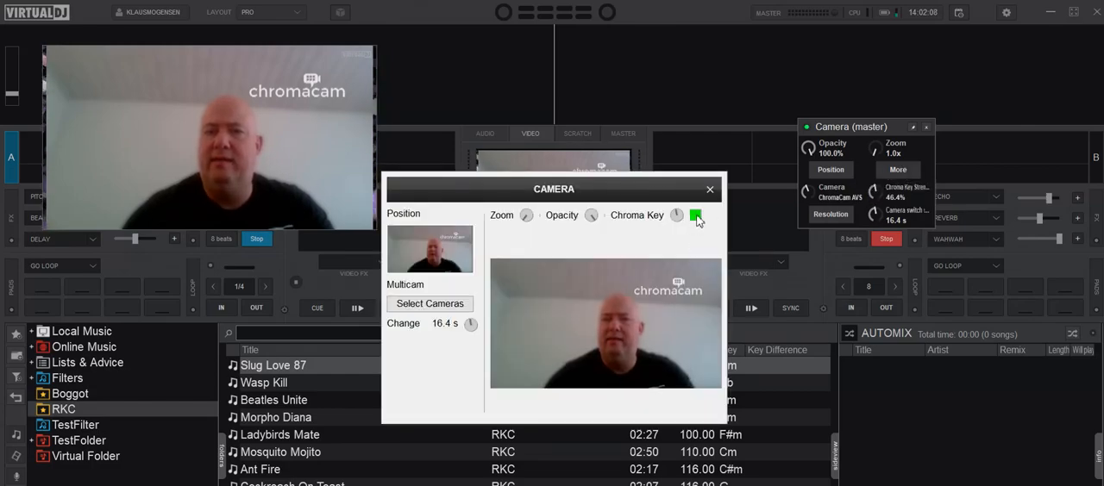
{"action": "left_click", "coordinate": [696, 215]}
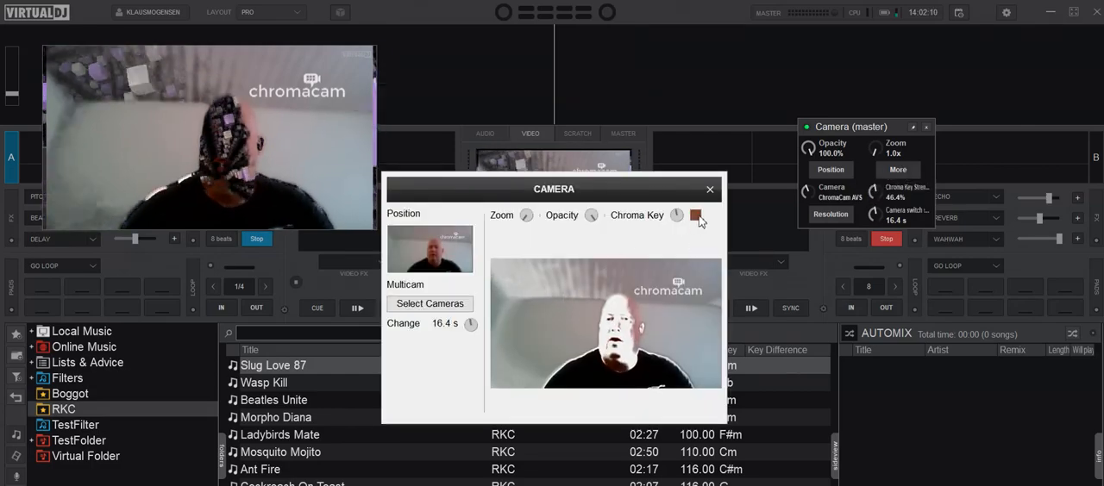
{"action": "left_click", "coordinate": [696, 215]}
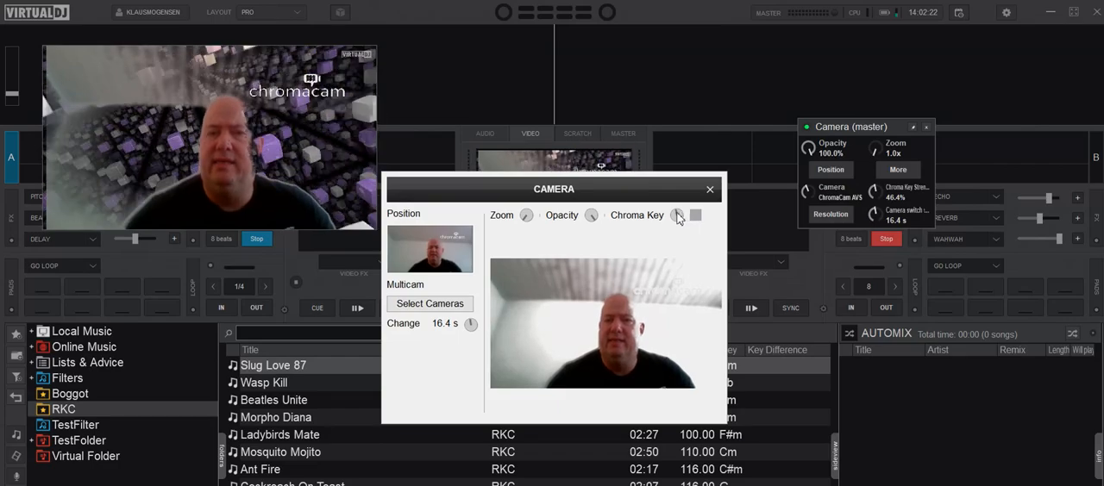
{"action": "left_click", "coordinate": [677, 215]}
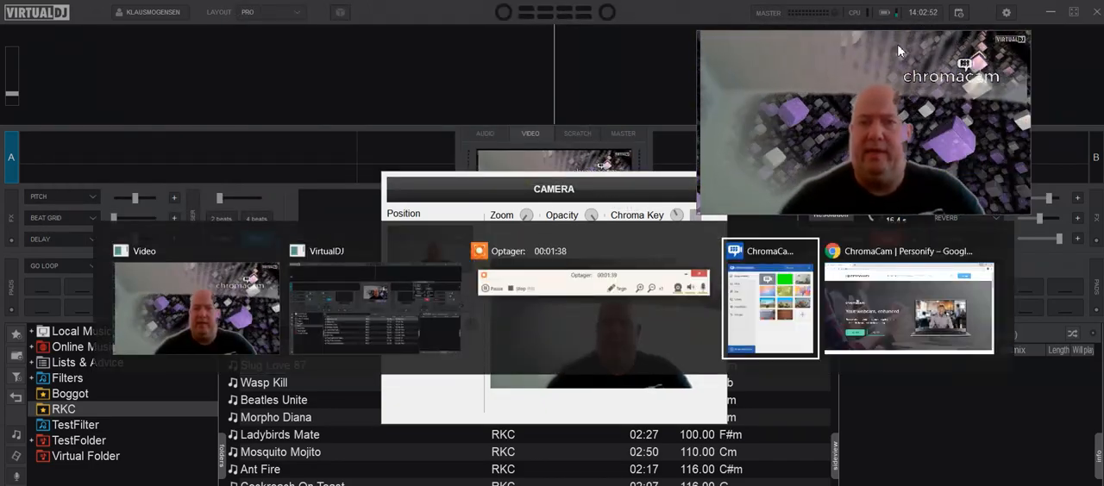
{"action": "left_click", "coordinate": [908, 297]}
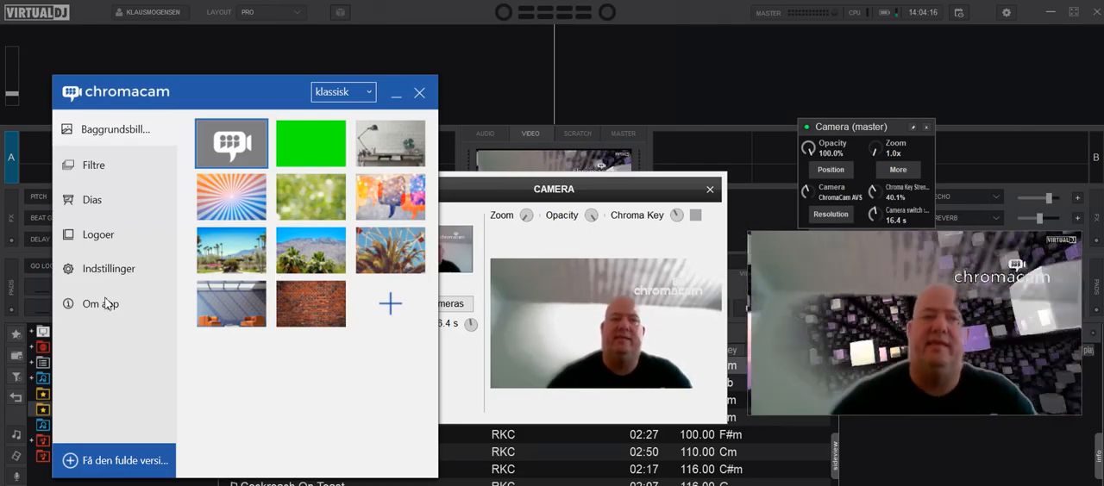
{"action": "mouse_move", "coordinate": [108, 268]}
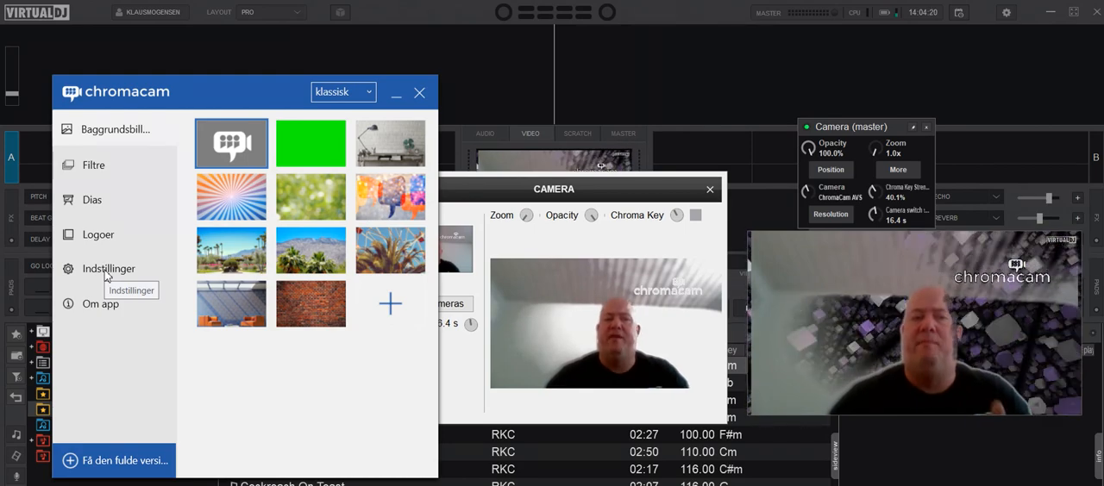
- Review ChromaCam's Indstillinger settings, then return to the Baggrundsbilleder background gallery
{"action": "left_click", "coordinate": [108, 268]}
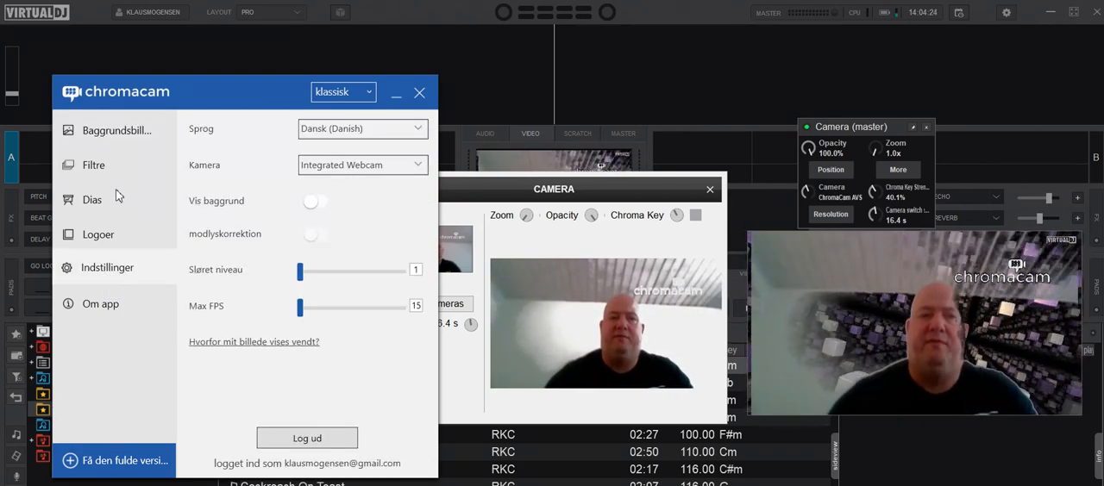
{"action": "left_click", "coordinate": [114, 129]}
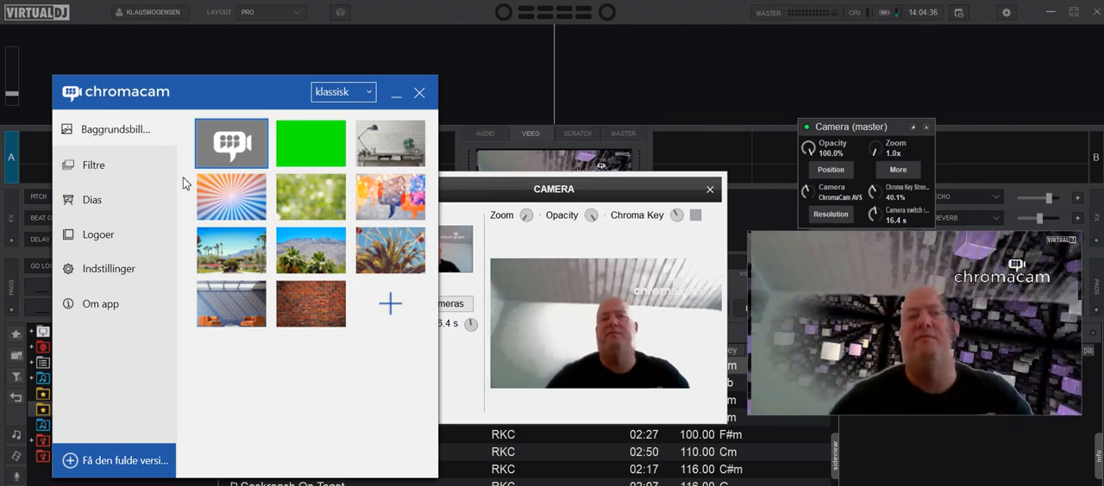
- Apply the solid green ChromaCam background, briefly trying the sunburst image first
{"action": "left_click", "coordinate": [310, 143]}
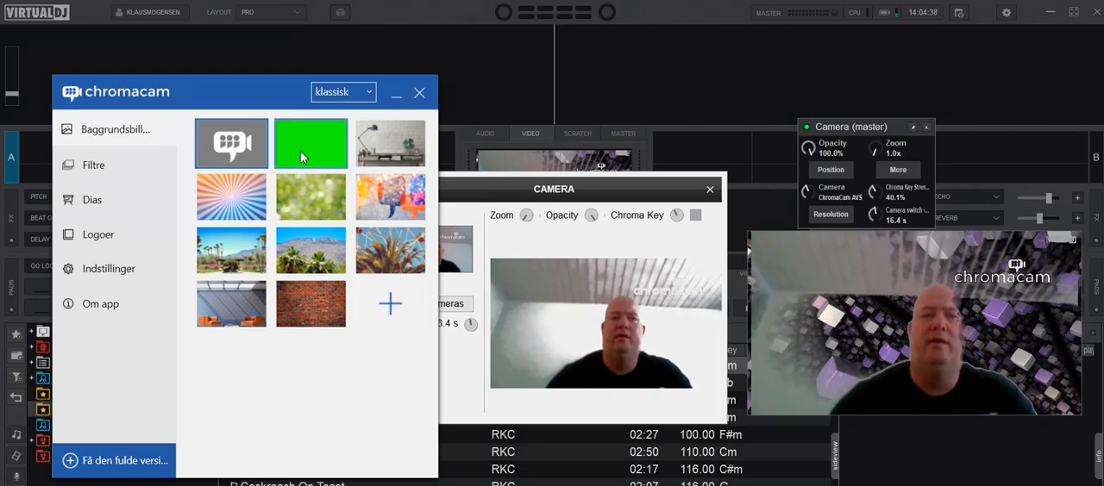
{"action": "left_click", "coordinate": [311, 143]}
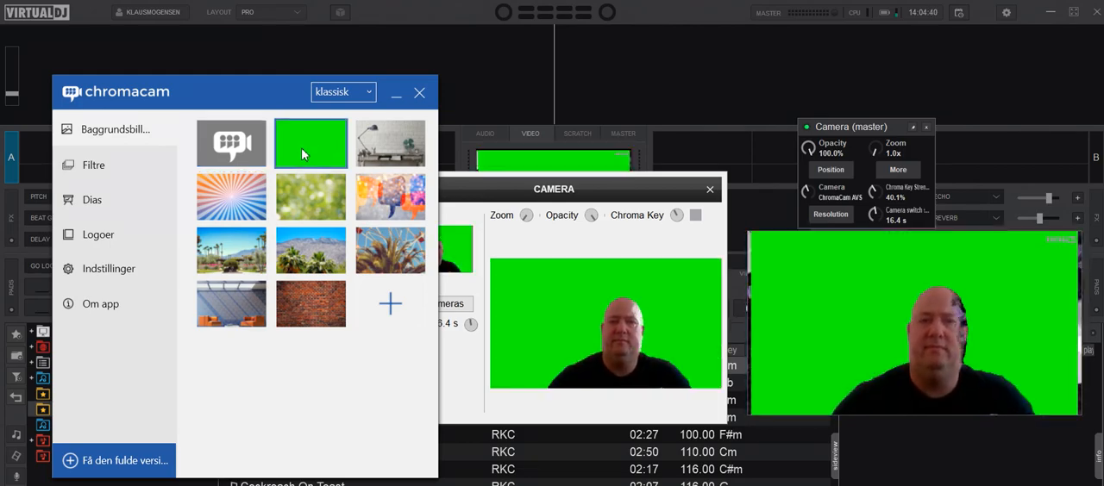
{"action": "left_click", "coordinate": [231, 197]}
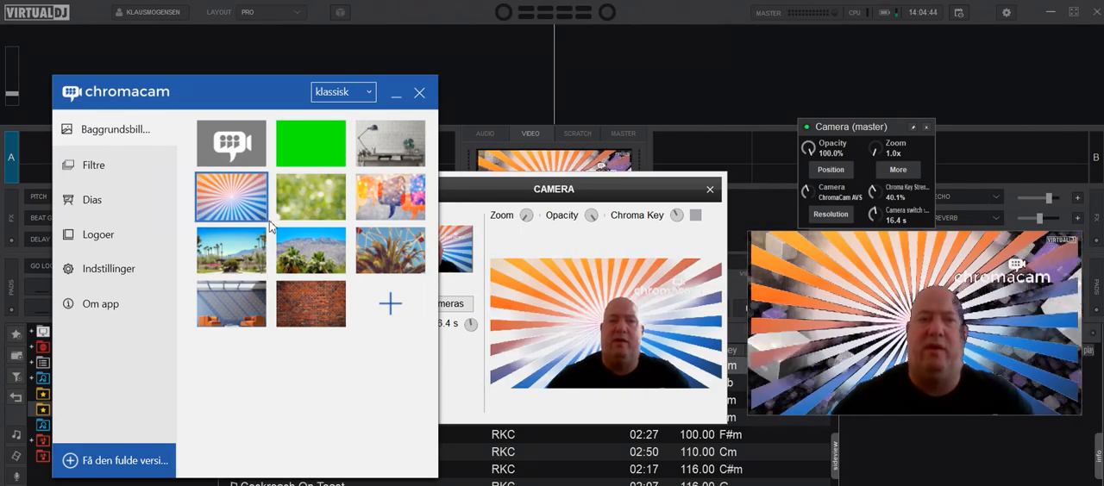
{"action": "left_click", "coordinate": [311, 142]}
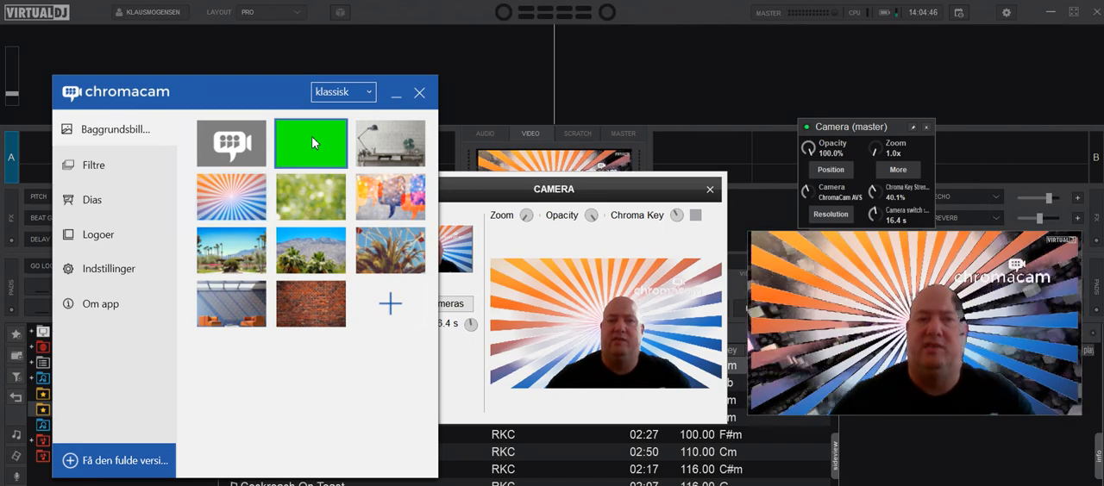
{"action": "left_click", "coordinate": [311, 143]}
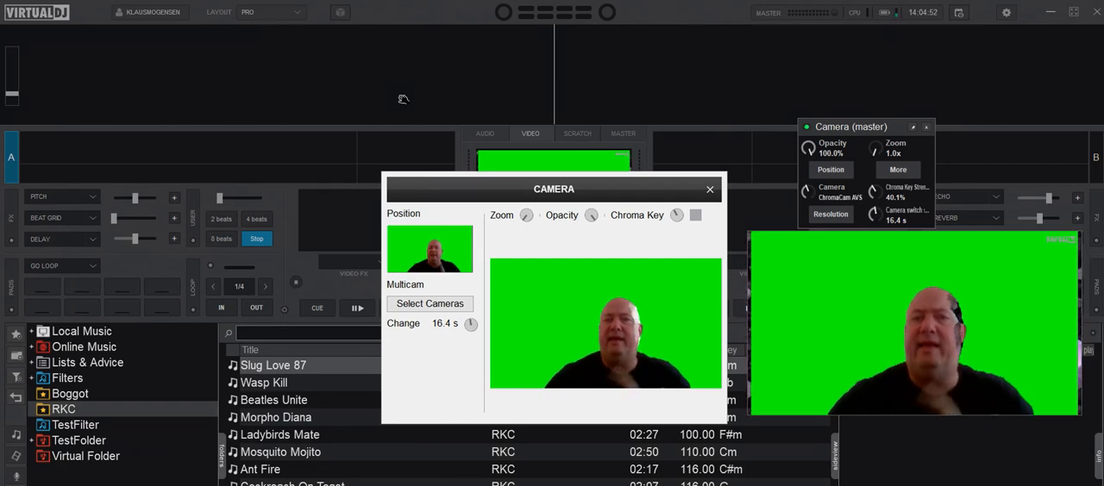
{"action": "mouse_move", "coordinate": [720, 227]}
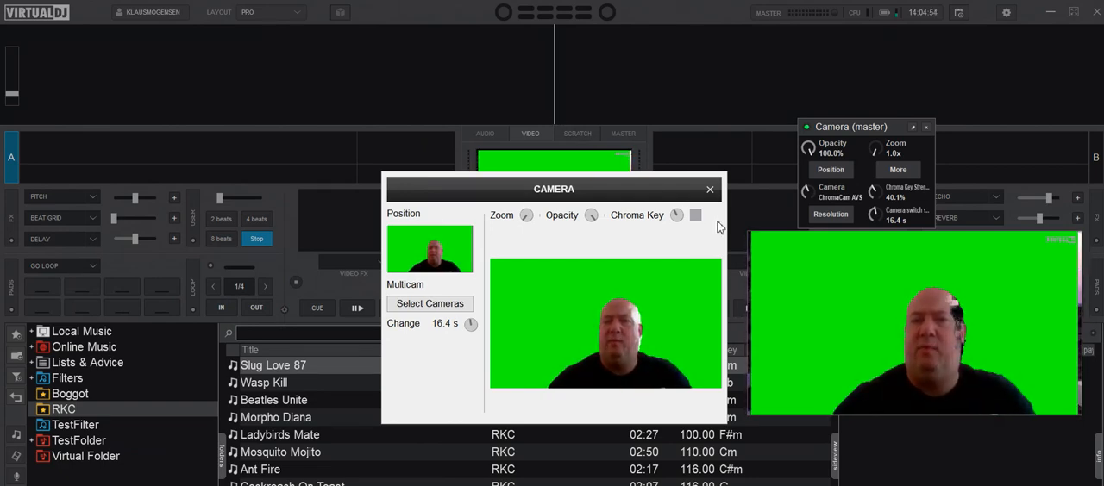